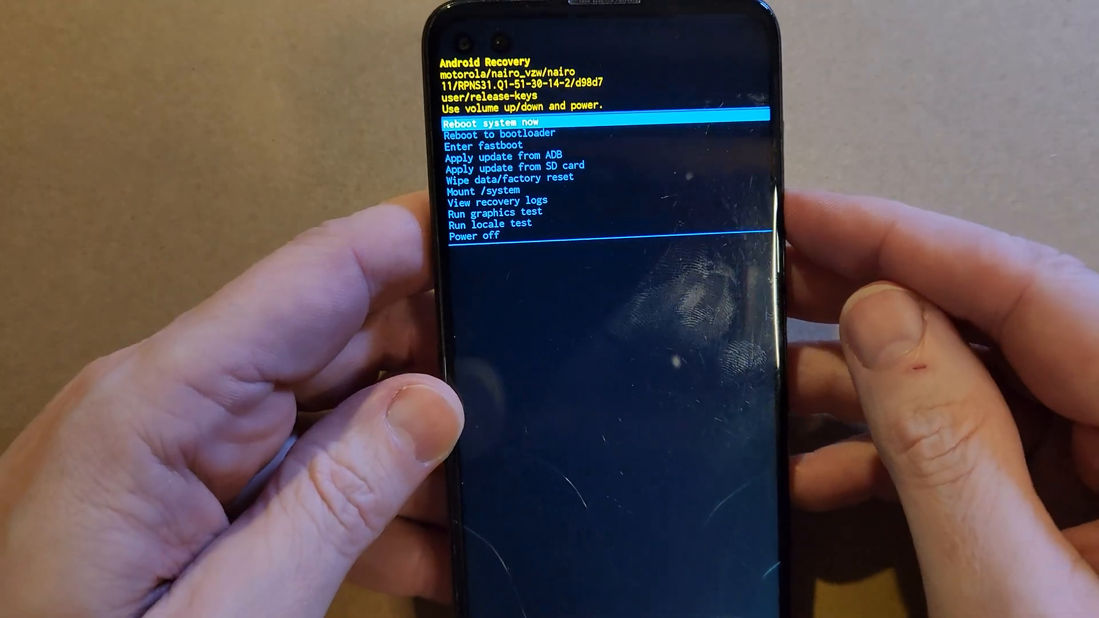
Highlight 'Wipe data/factory reset' in the recovery menu, showing the Google account warning.
{"action": "key", "text": "volumedown"}
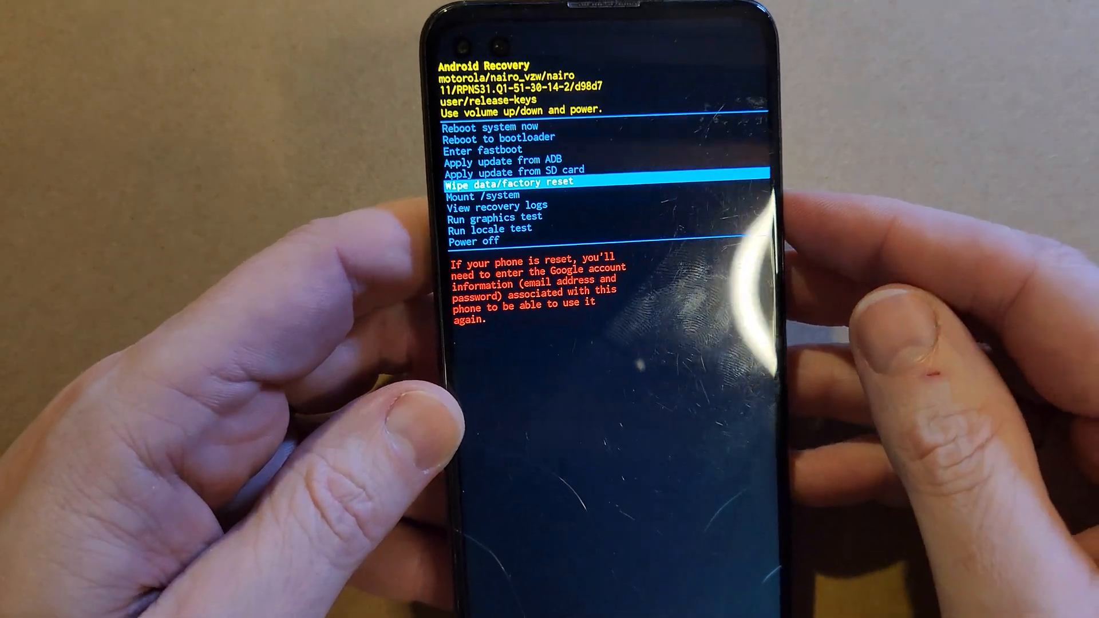